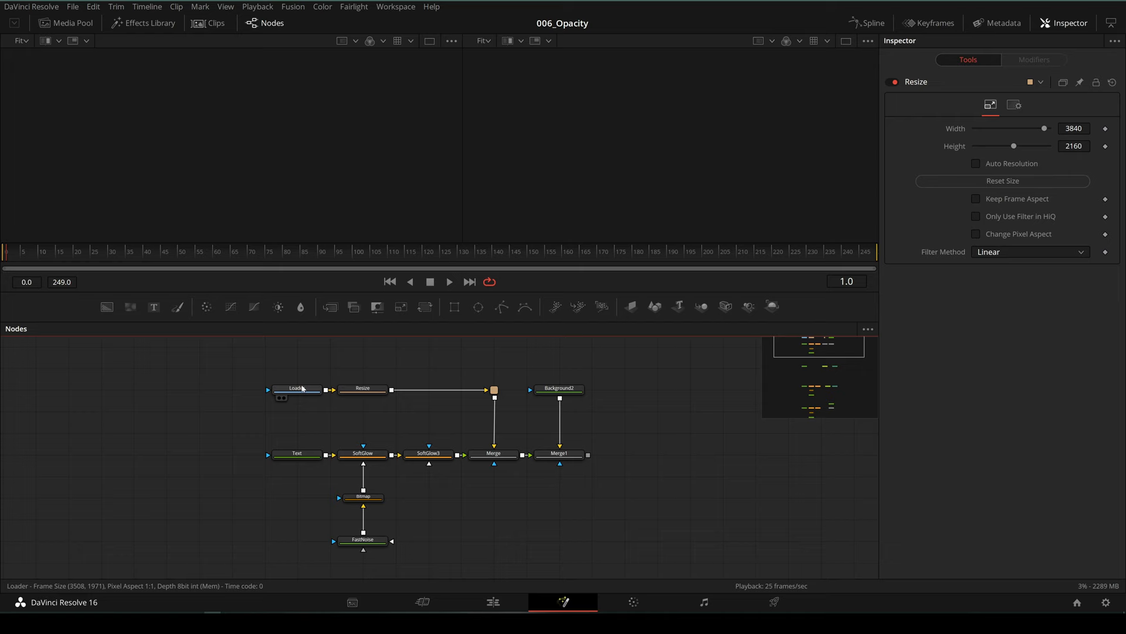
- View the Loader forest image, the SoftGlow title output, and the Text node's 'Opacity with Merge' title
{"action": "left_click", "coordinate": [363, 388]}
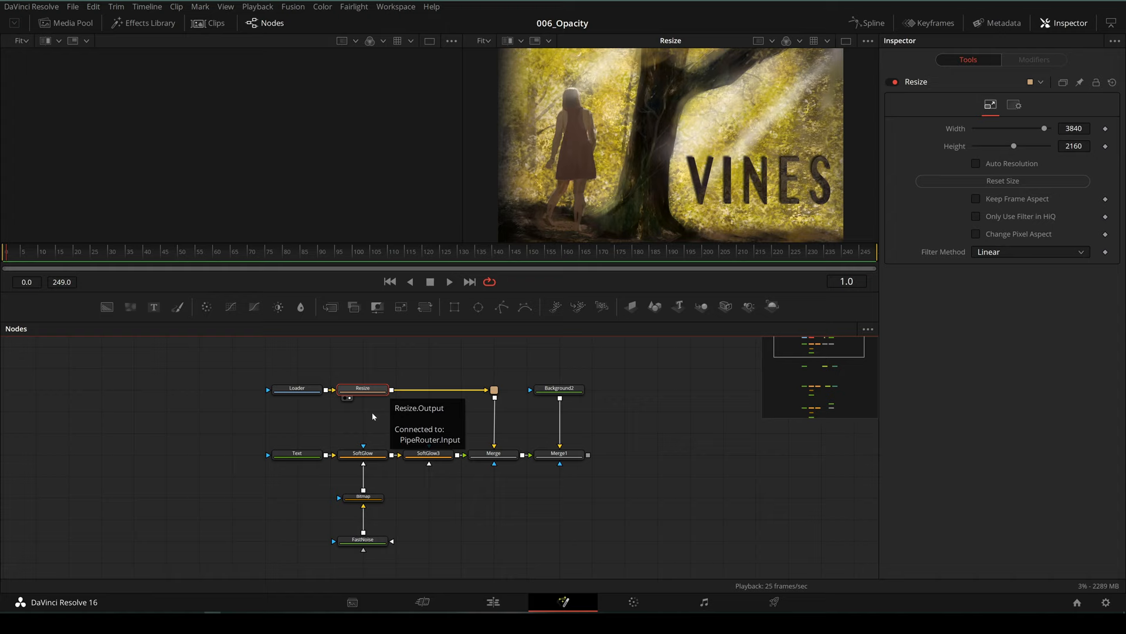
{"action": "left_click", "coordinate": [429, 453]}
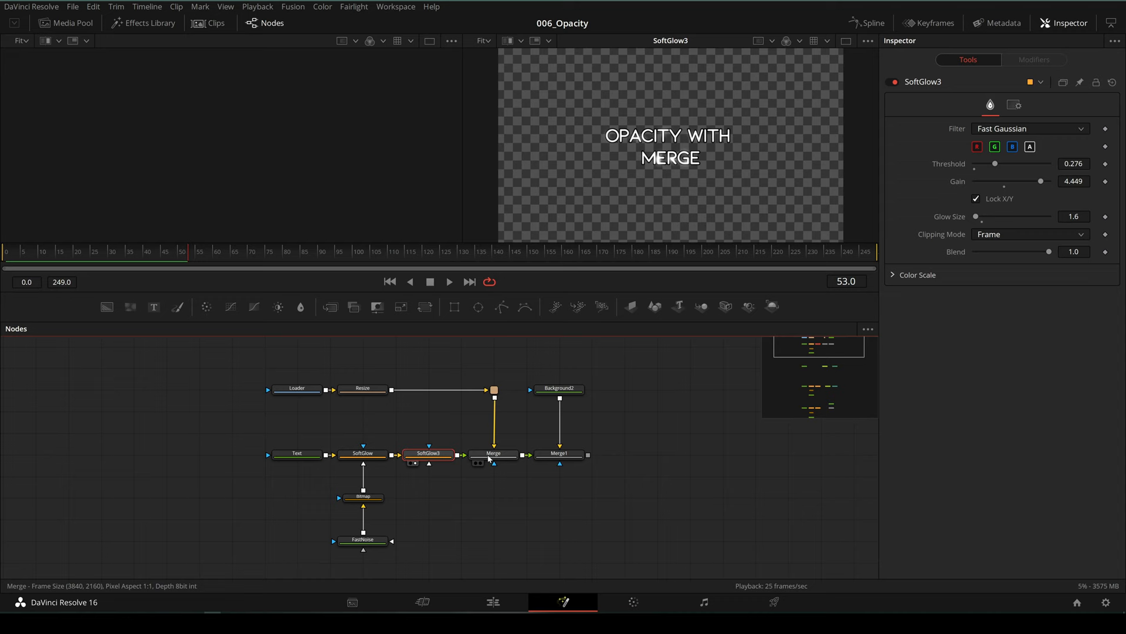
{"action": "left_click", "coordinate": [492, 453]}
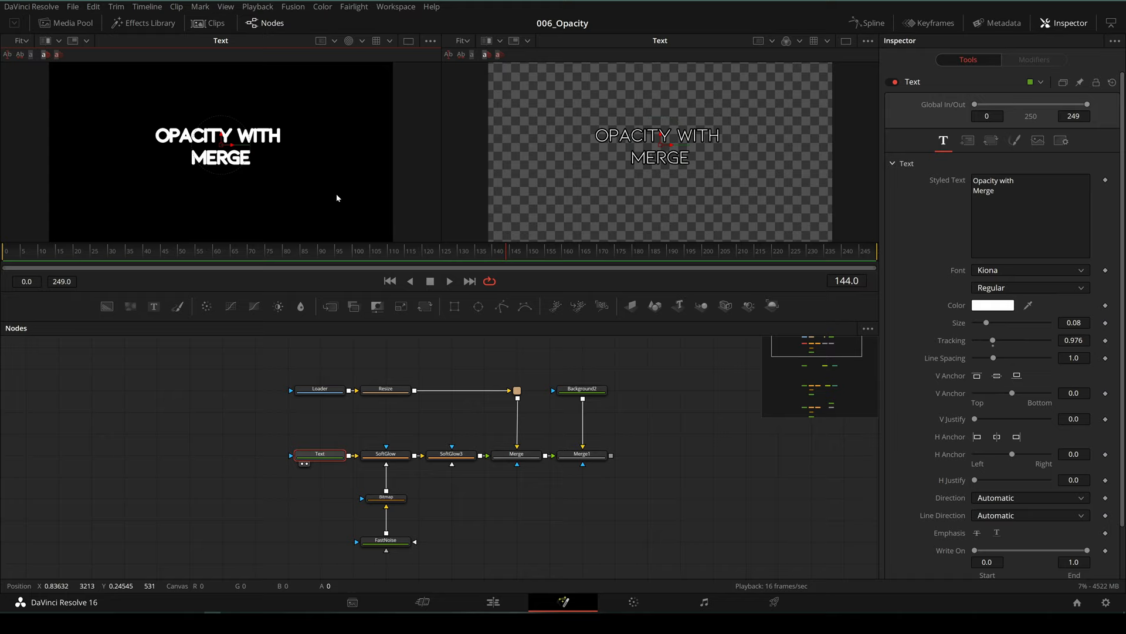
- On the Merge node, lower the Blend to fade the title over the forest, then restore it to 1.0
{"action": "left_click", "coordinate": [493, 453]}
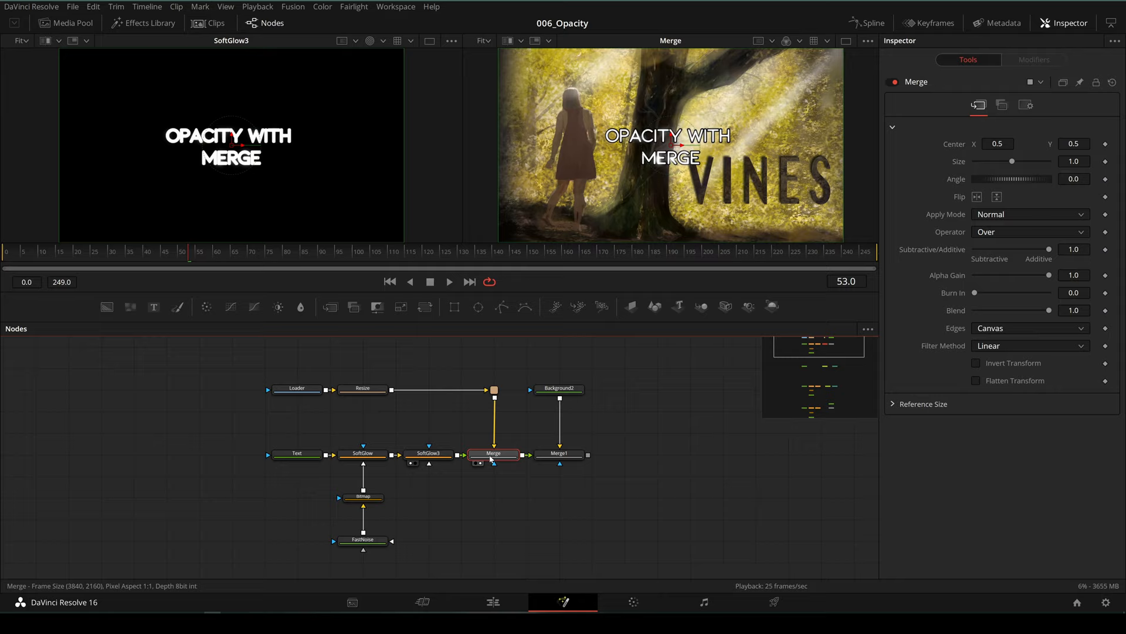
{"action": "left_click_drag", "start_coordinate": [1049, 310], "coordinate": [1047, 309]}
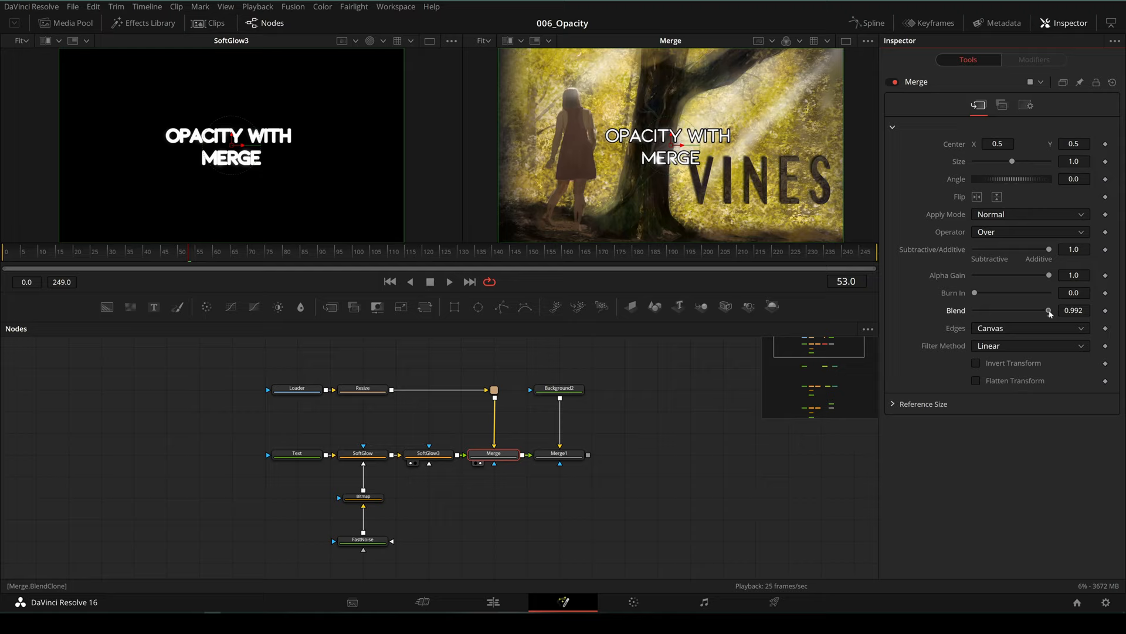
{"action": "left_click_drag", "start_coordinate": [1049, 310], "coordinate": [1035, 310]}
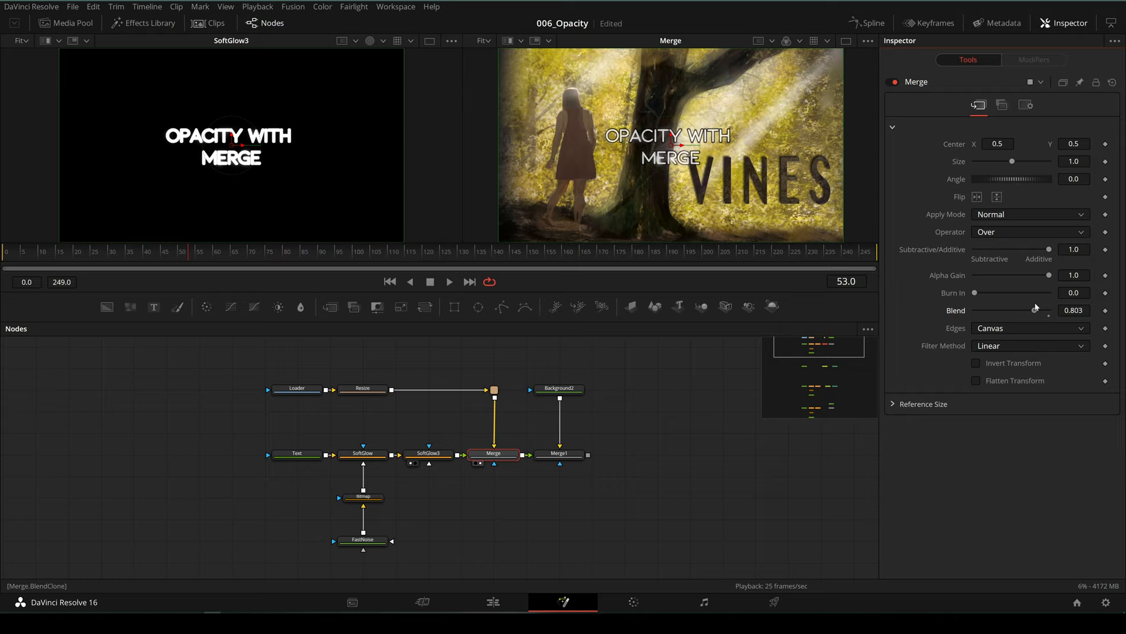
{"action": "left_click_drag", "start_coordinate": [1033, 309], "coordinate": [1048, 310]}
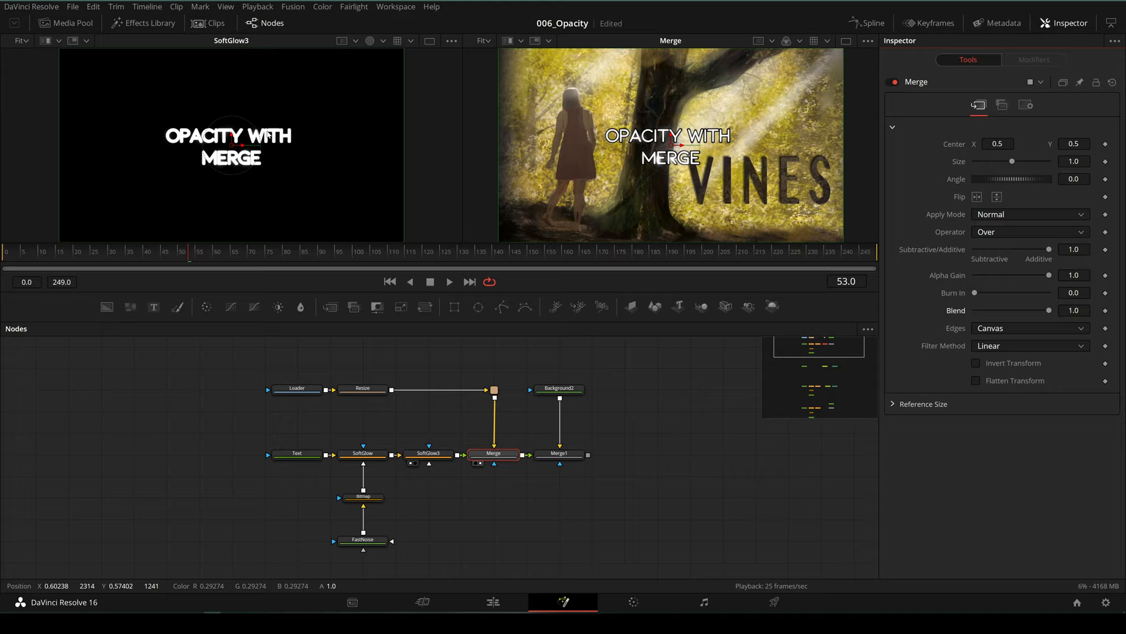
{"action": "left_click_drag", "start_coordinate": [1048, 310], "coordinate": [1038, 310]}
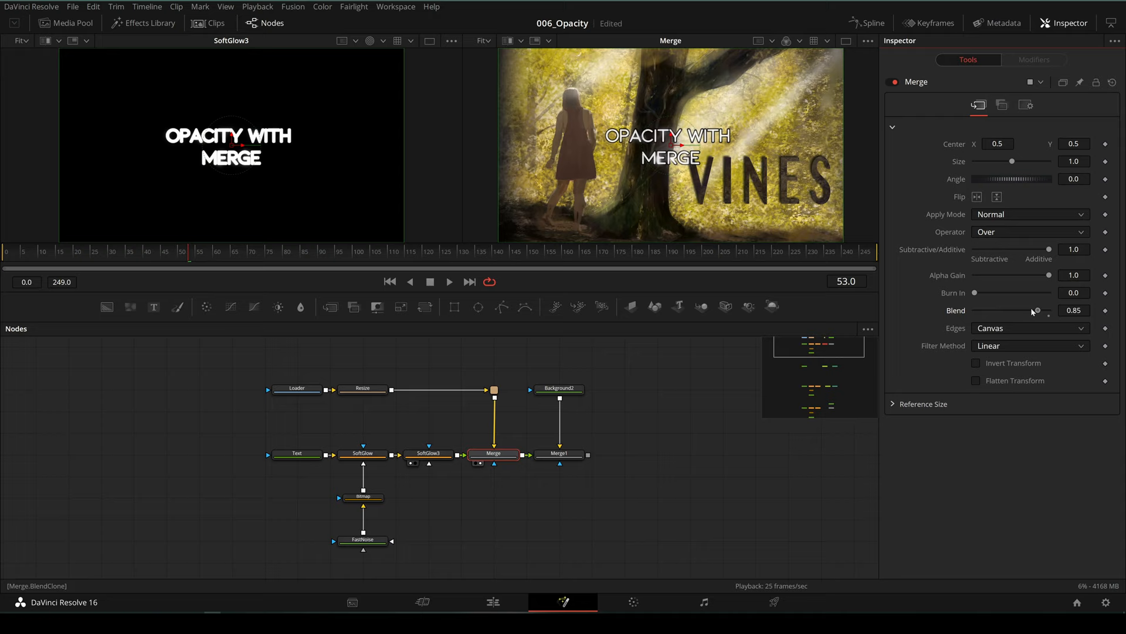
{"action": "left_click_drag", "start_coordinate": [1033, 310], "coordinate": [1048, 309]}
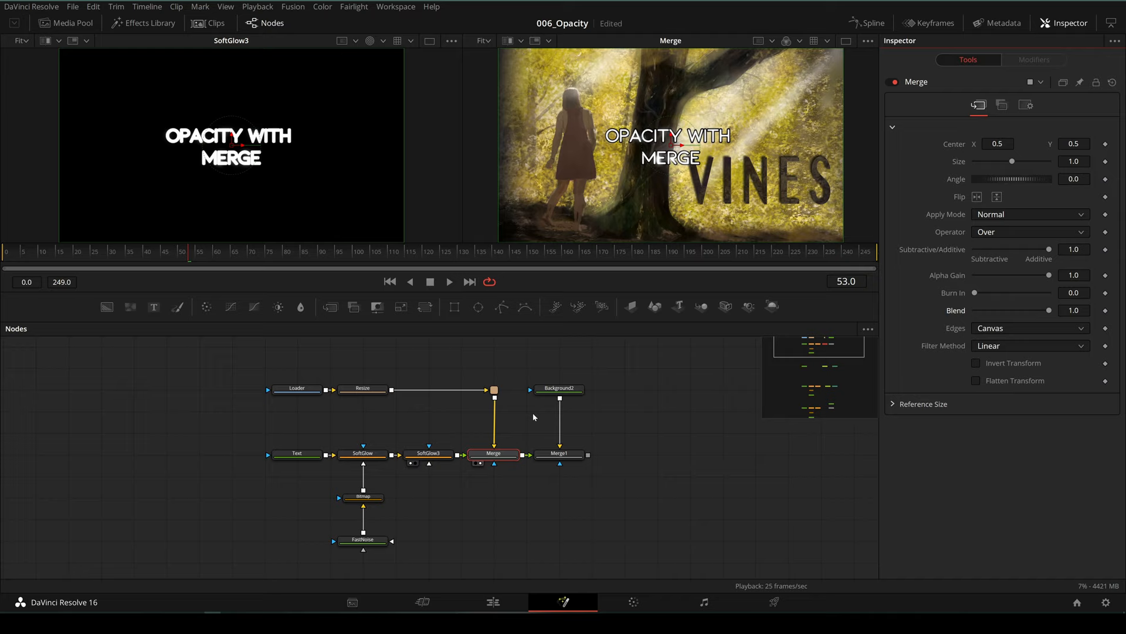
- Inspect the black Background and final Merge1, then drag its Blend from 1.0 to 0.0 to fade the composite out
{"action": "left_click", "coordinate": [1025, 106]}
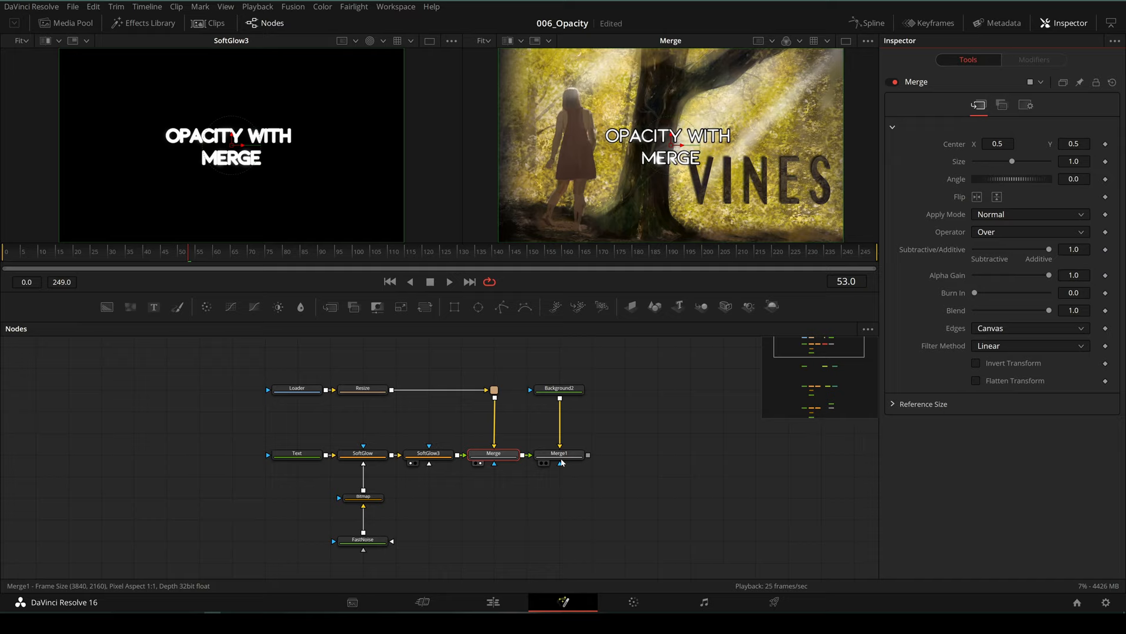
{"action": "left_click", "coordinate": [559, 387]}
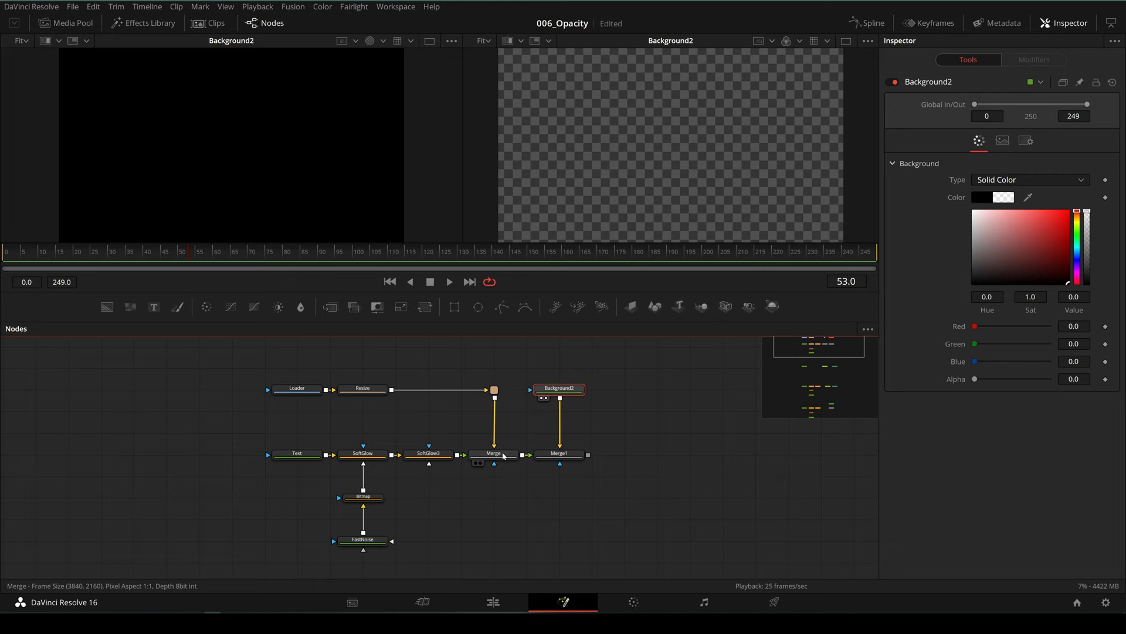
{"action": "left_click", "coordinate": [560, 453]}
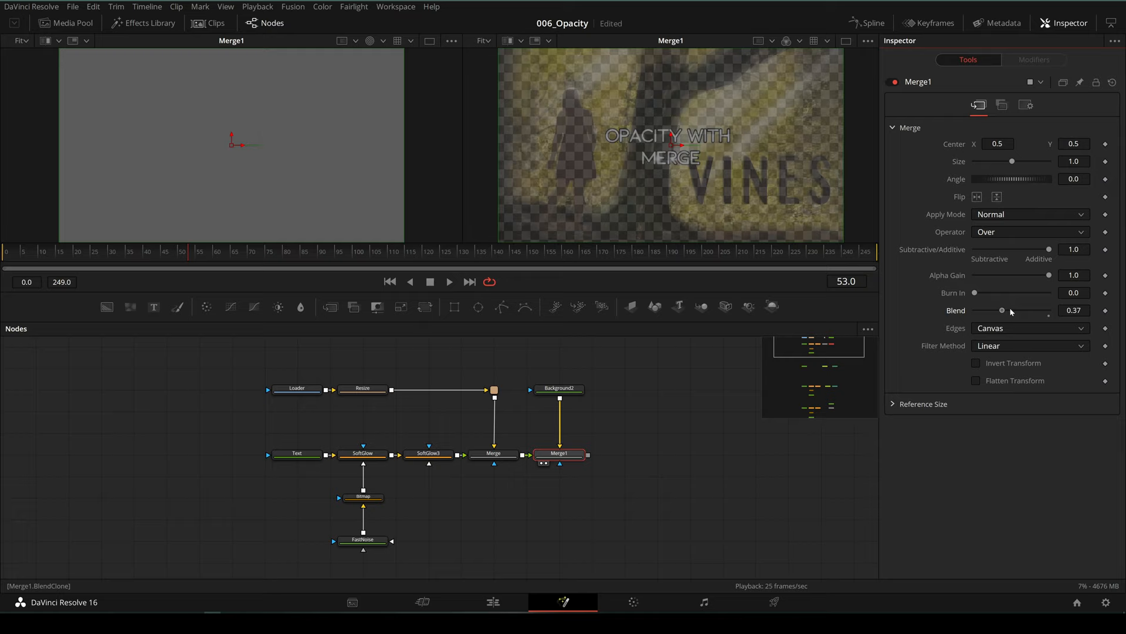
{"action": "left_click_drag", "start_coordinate": [1002, 310], "coordinate": [975, 310]}
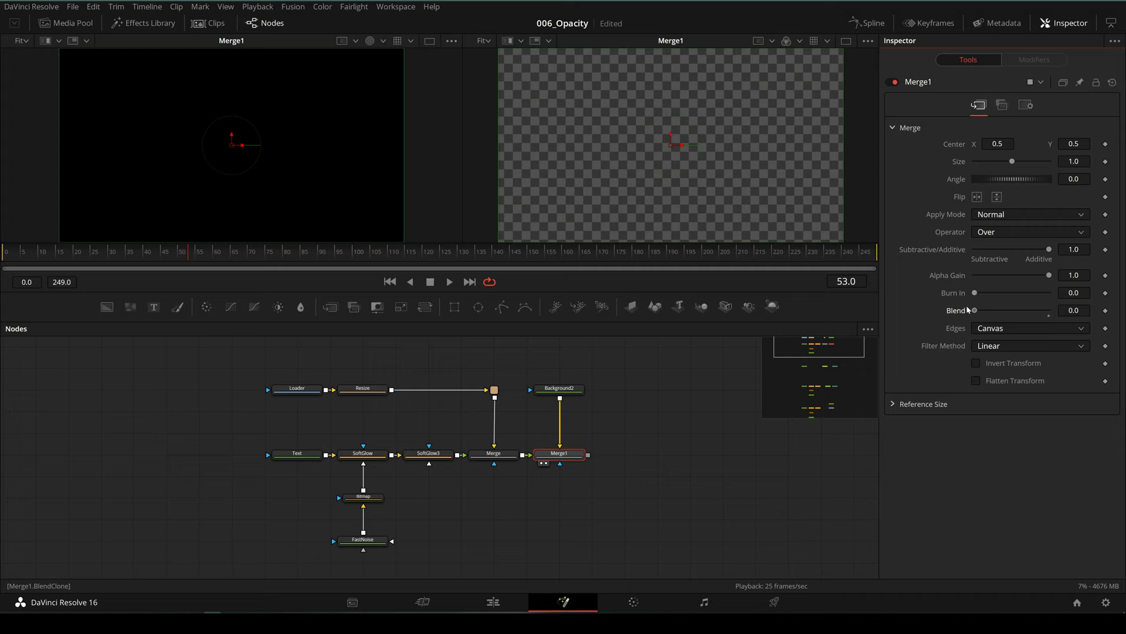
{"action": "left_click_drag", "start_coordinate": [975, 310], "coordinate": [1048, 310]}
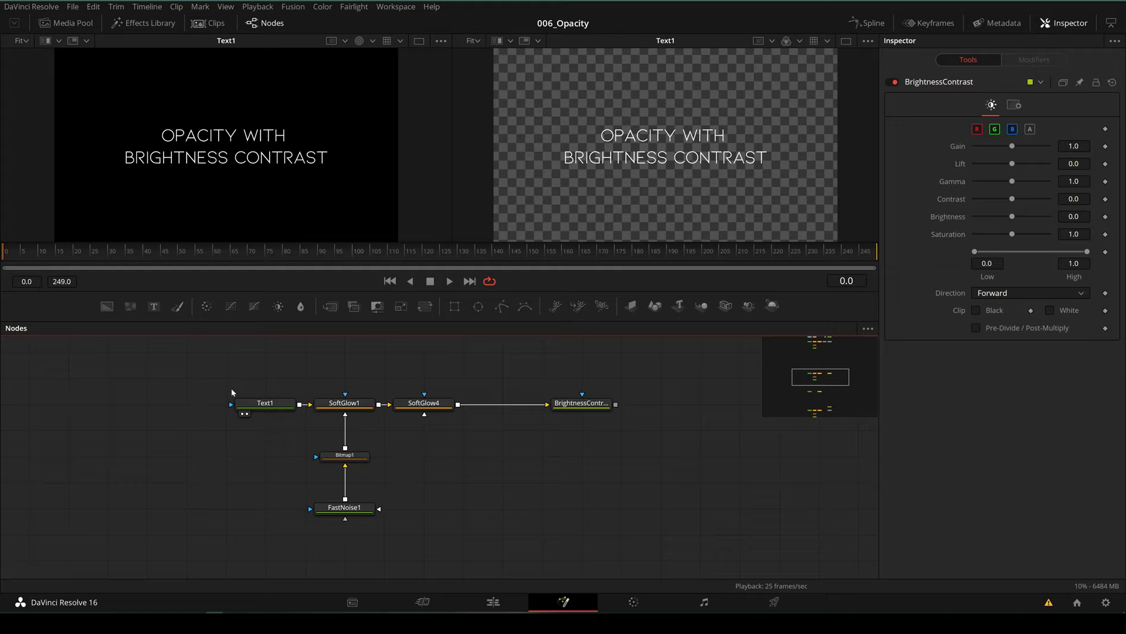
- View the glowing title and load the BrightnessContrast node into the Inspector
{"action": "left_click", "coordinate": [423, 404]}
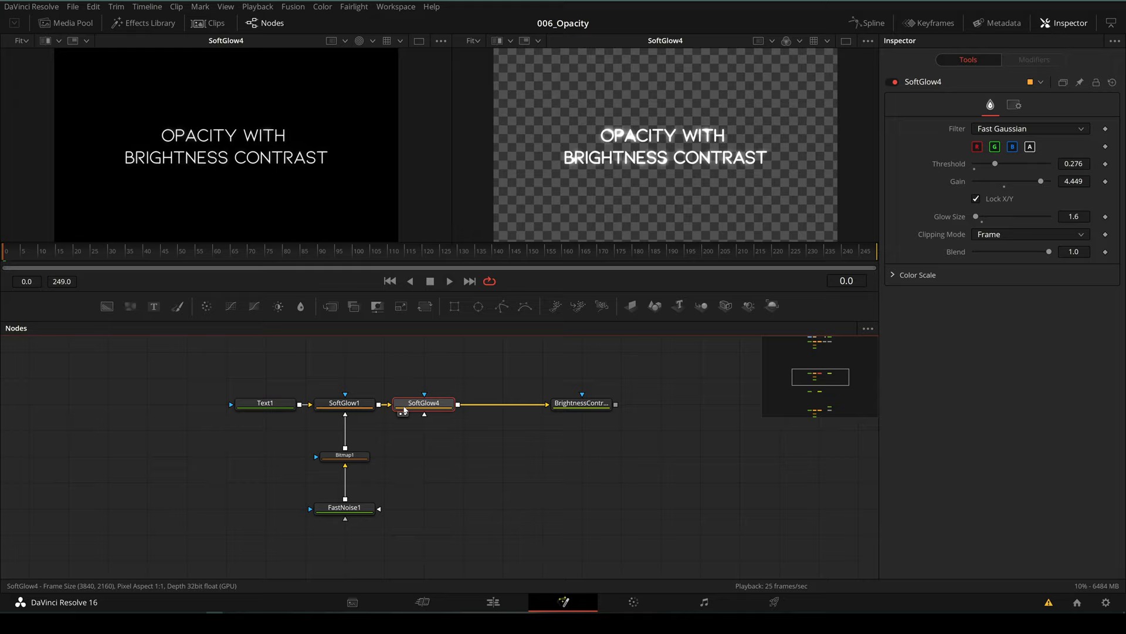
{"action": "left_click", "coordinate": [582, 403]}
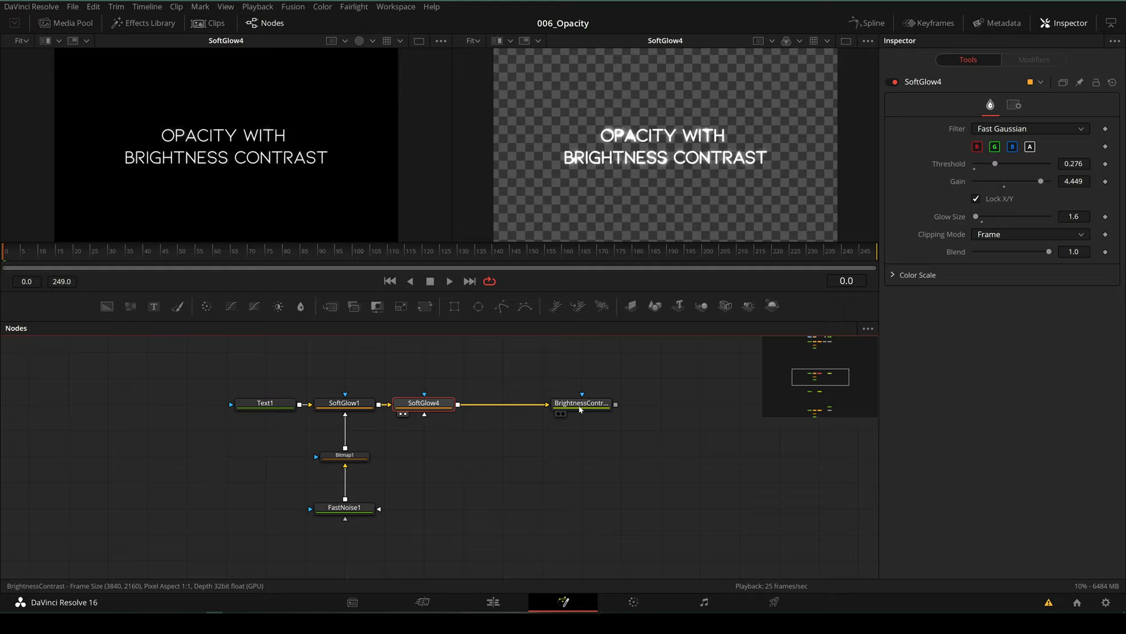
{"action": "left_click", "coordinate": [581, 403]}
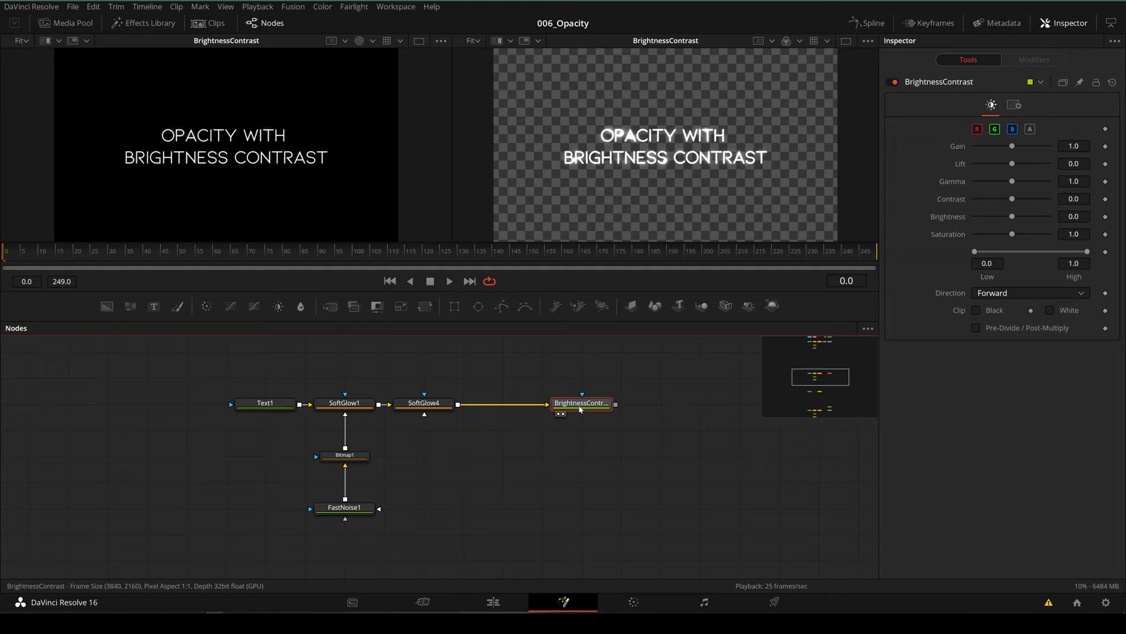
{"action": "mouse_move", "coordinate": [1030, 129]}
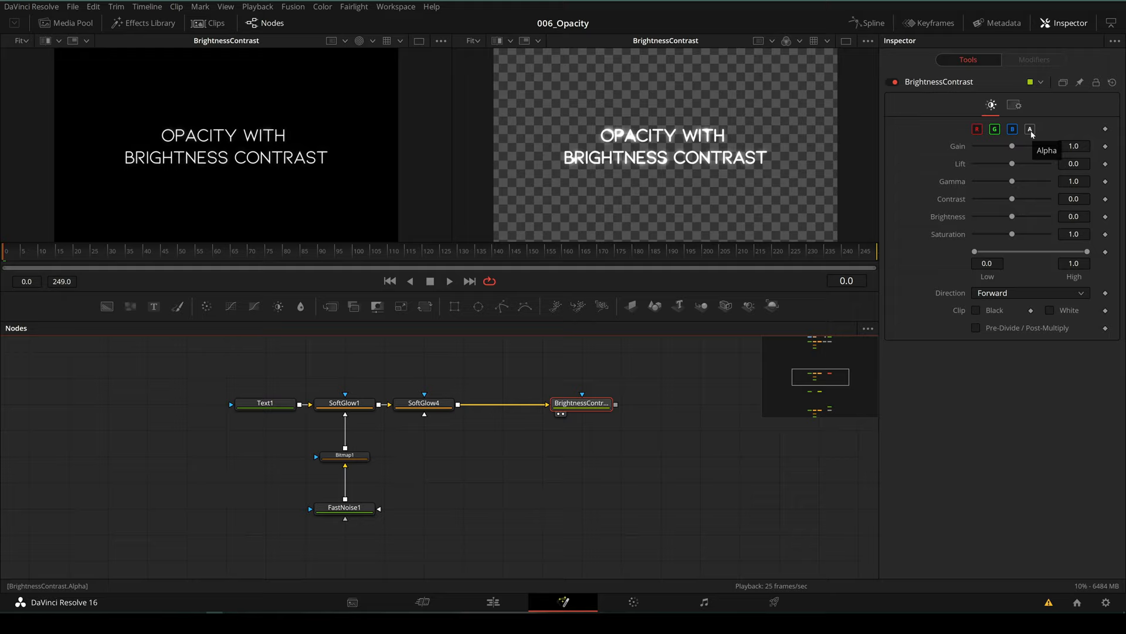
{"action": "left_click", "coordinate": [1030, 129]}
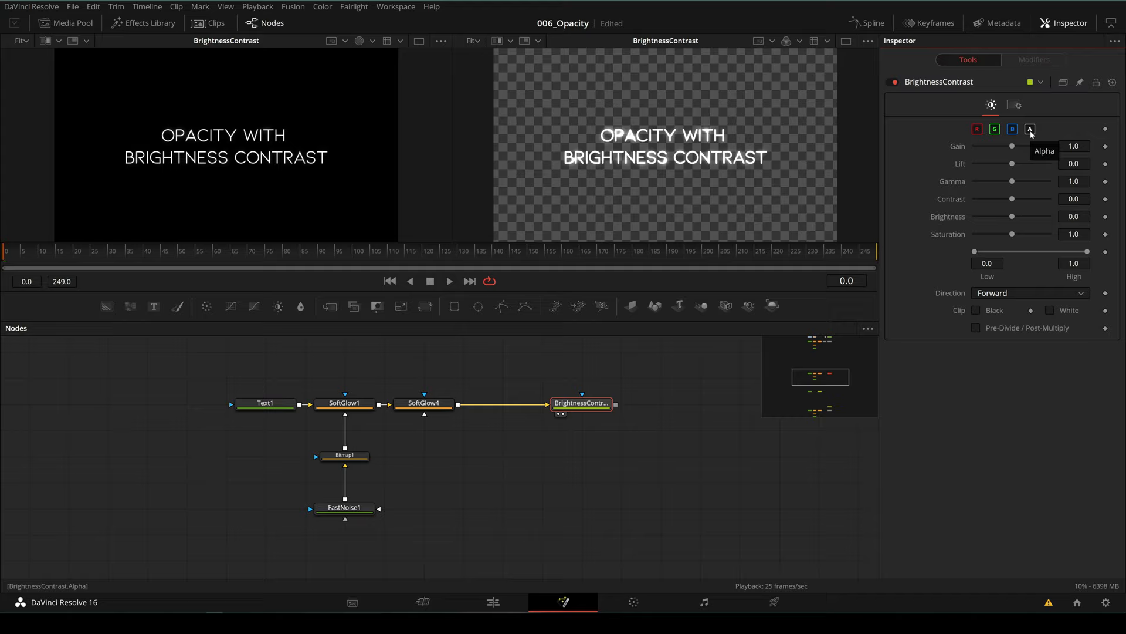
- Drag Gain down to 0.0 so the title disappears, then disable the R channel
{"action": "left_click_drag", "start_coordinate": [1029, 145], "coordinate": [1004, 145]}
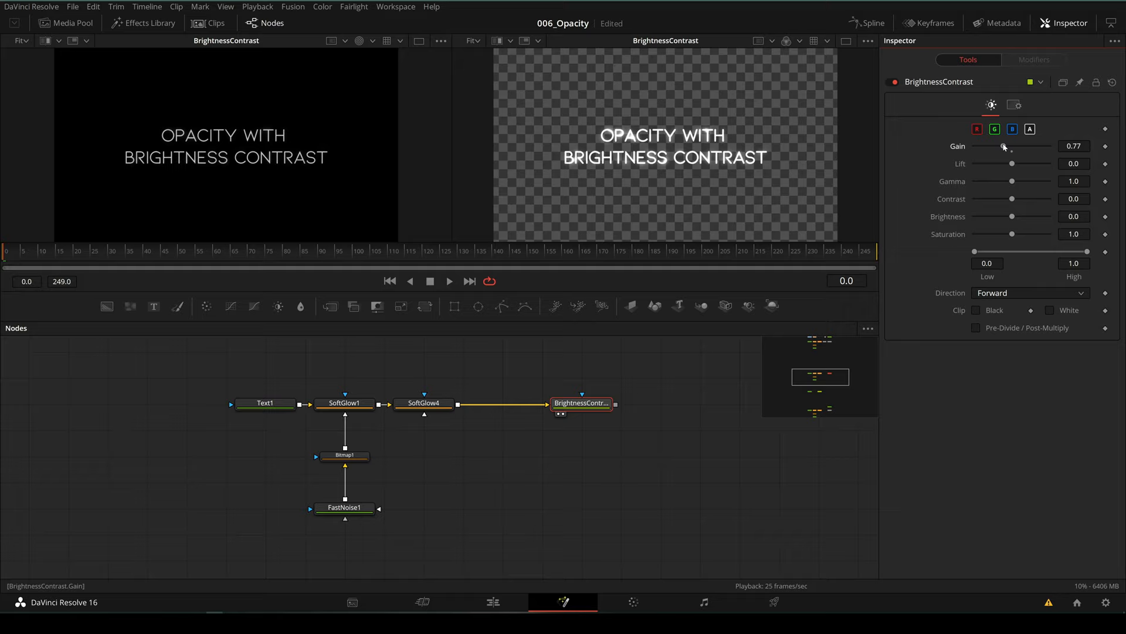
{"action": "left_click_drag", "start_coordinate": [1004, 146], "coordinate": [984, 146]}
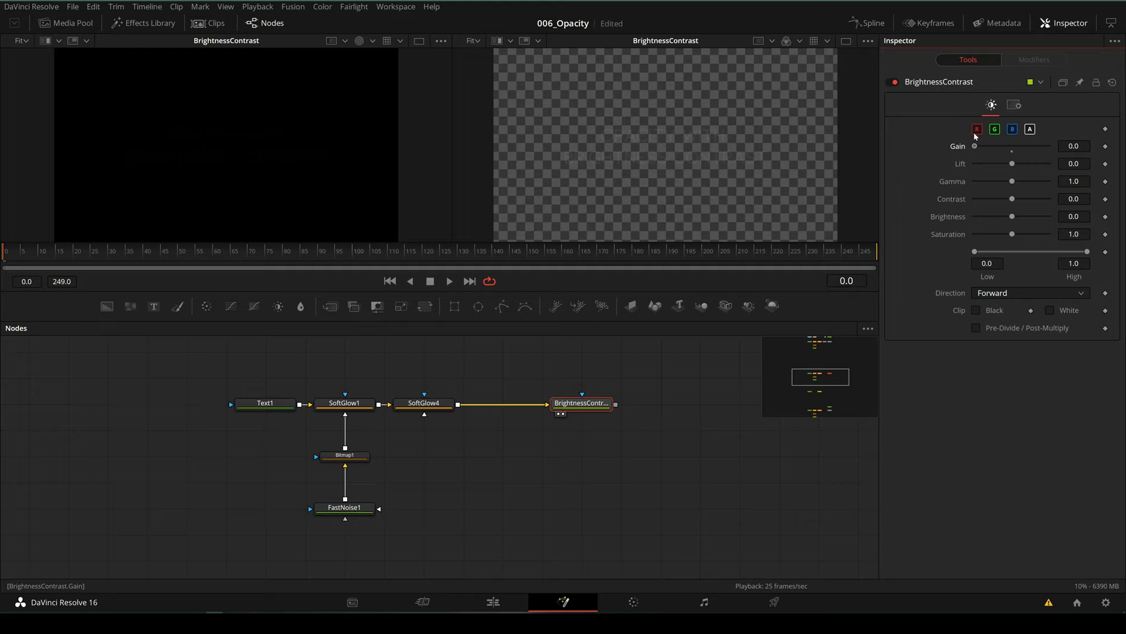
{"action": "left_click", "coordinate": [1011, 129]}
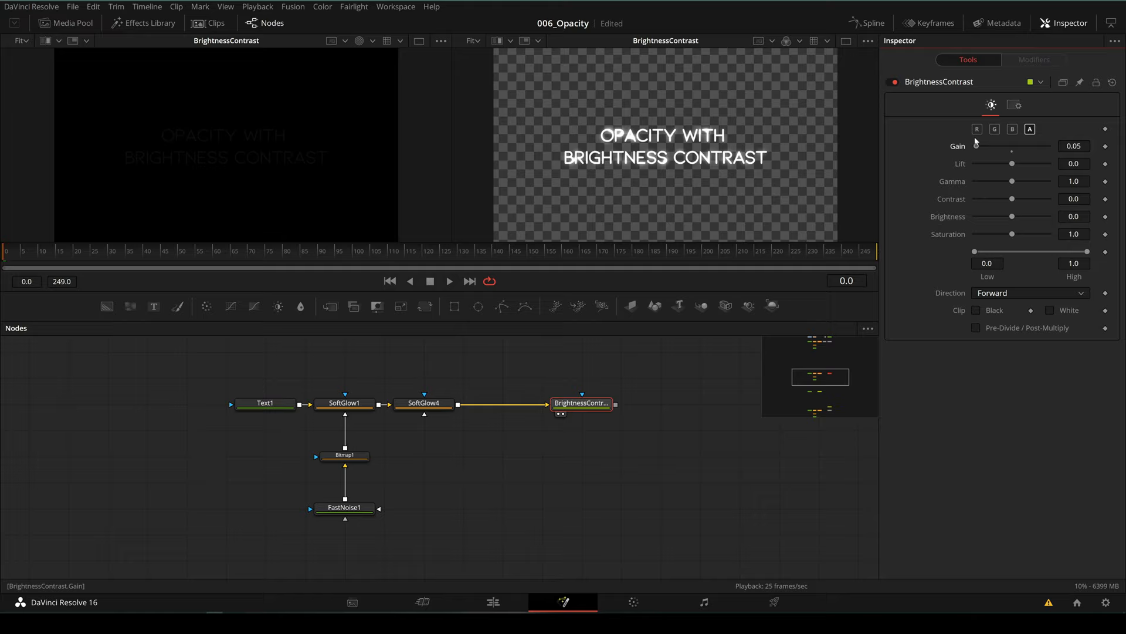
- With only the A channel enabled, raise Gain to about 0.41 so the title is partly transparent
{"action": "left_click_drag", "start_coordinate": [978, 145], "coordinate": [989, 145]}
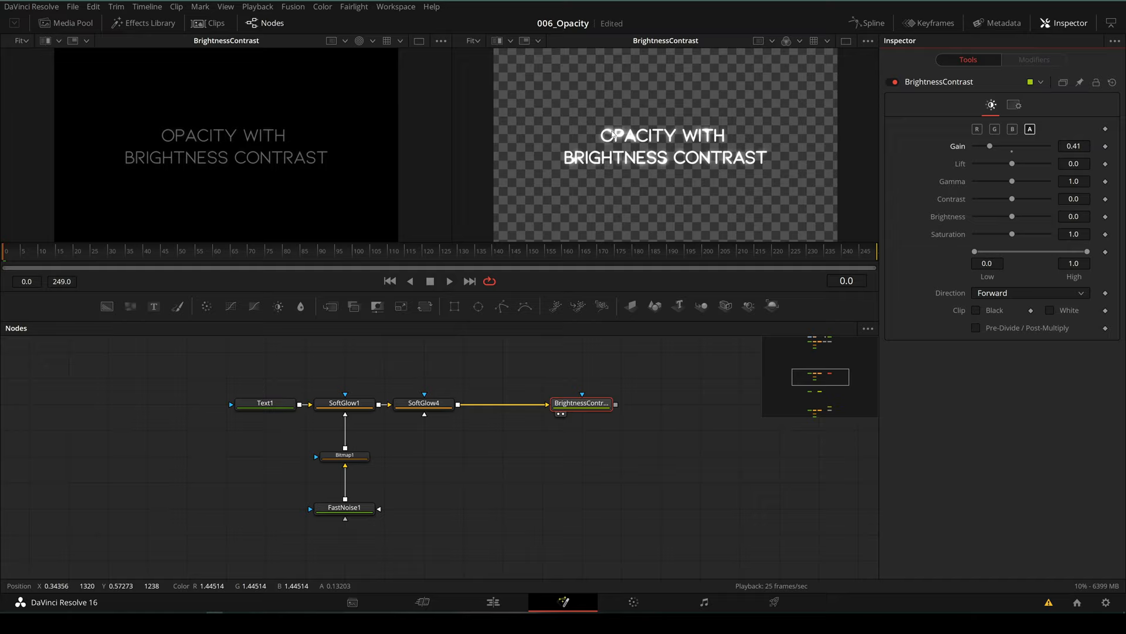
{"action": "left_click", "coordinate": [1011, 129]}
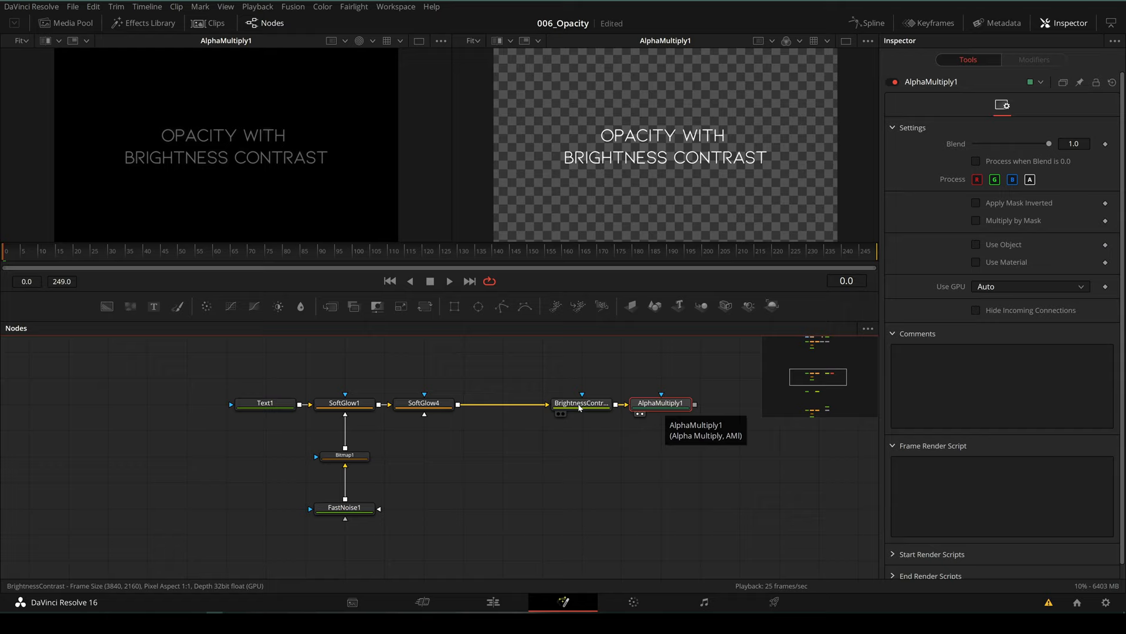
- Insert an AlphaDivide before BrightnessContrast and set its alpha Gain to 0.67
{"action": "left_click", "coordinate": [582, 404]}
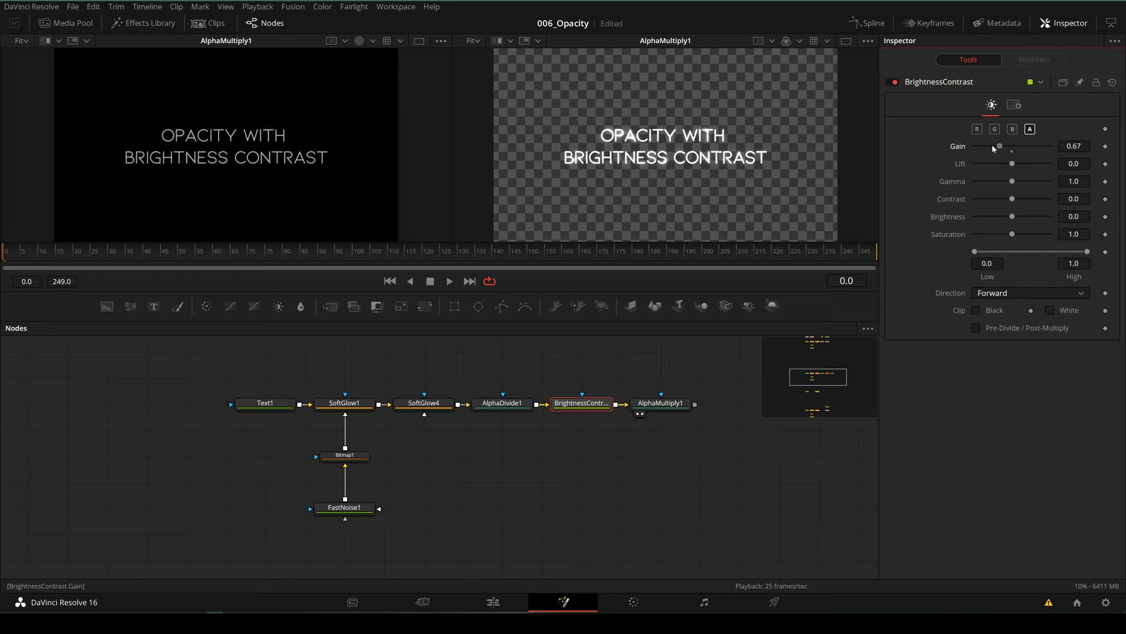
{"action": "left_click_drag", "start_coordinate": [998, 145], "coordinate": [993, 145]}
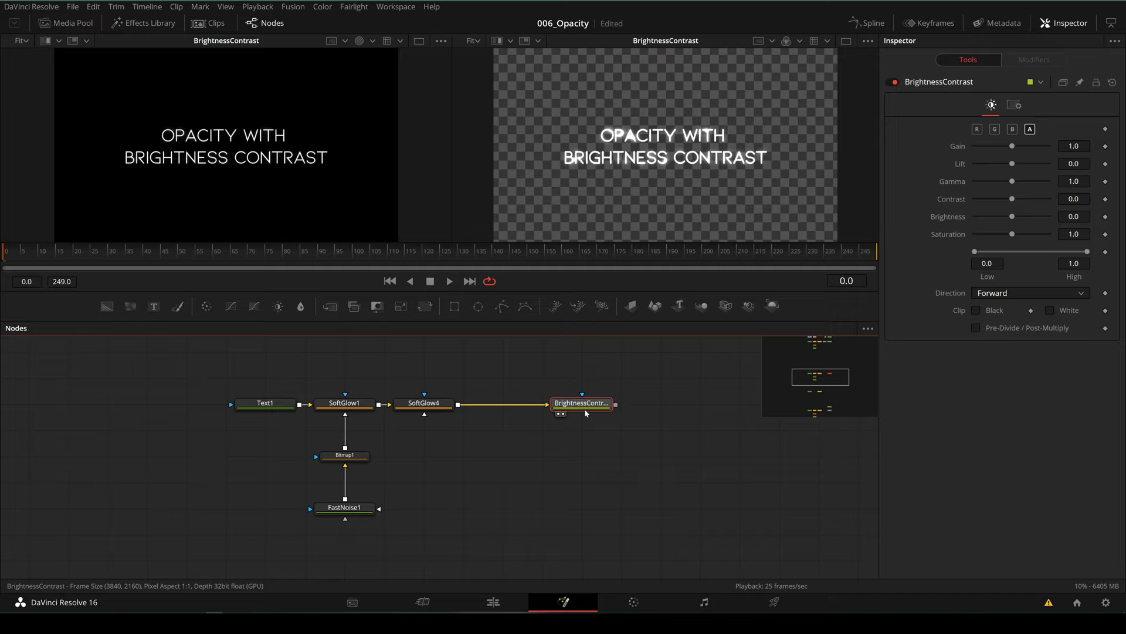
- Lower Gain to 0.69 on all channels to dim the title
{"action": "left_click_drag", "start_coordinate": [1012, 146], "coordinate": [1001, 146]}
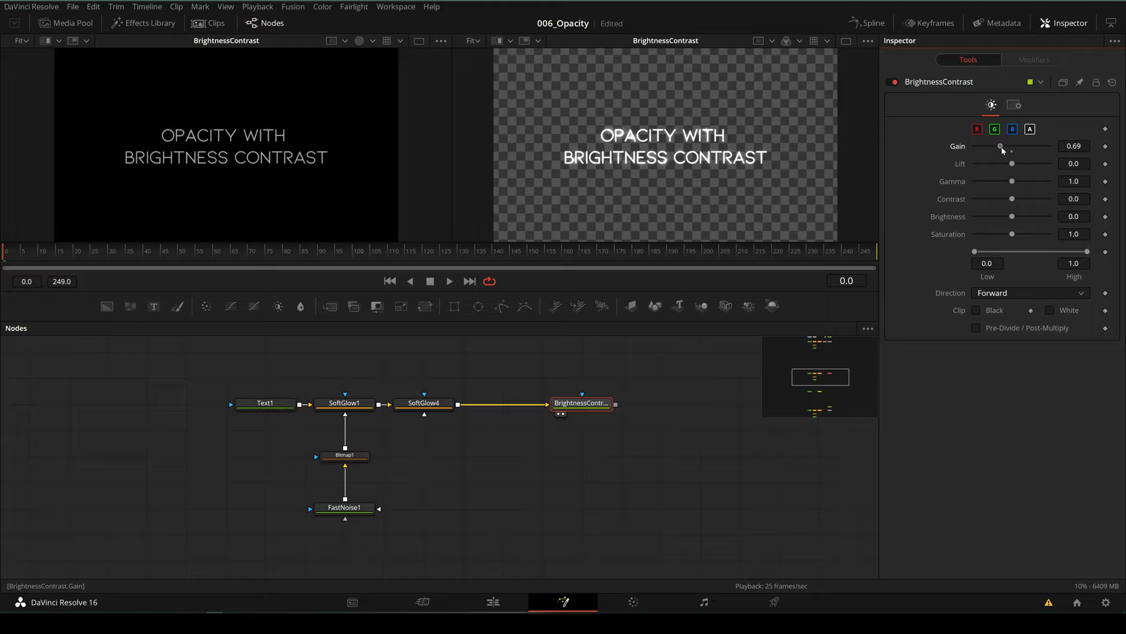